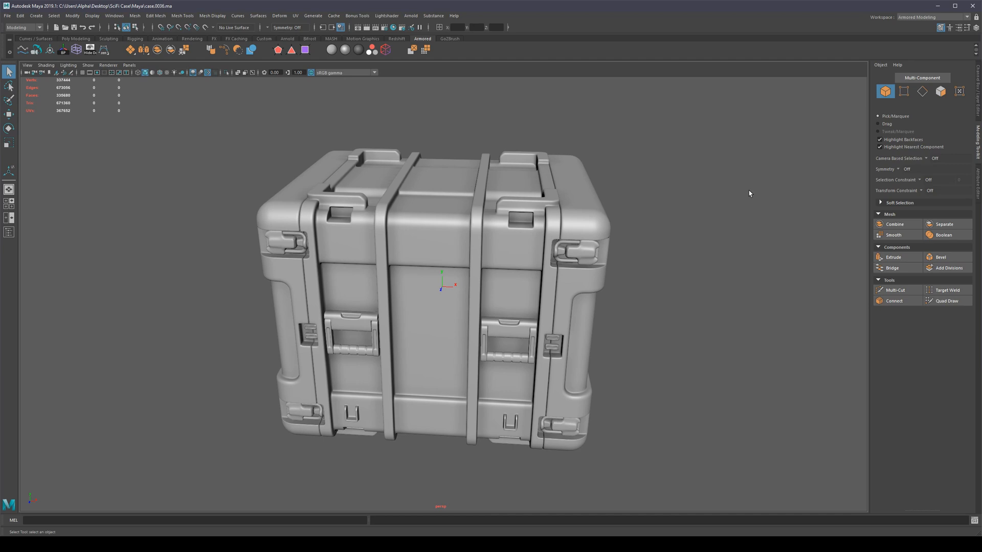
pyautogui.moveTo(182, 382)
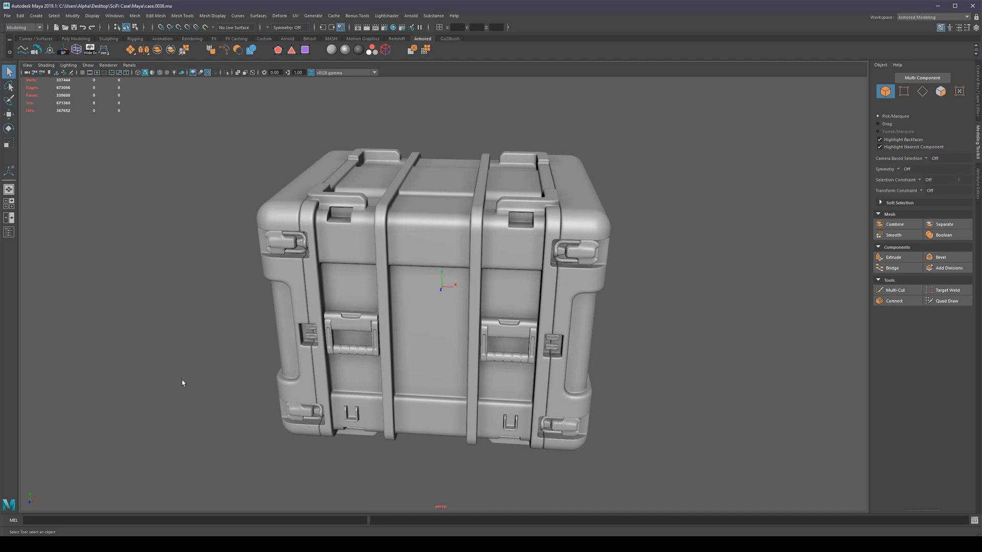
pyautogui.moveTo(179, 294)
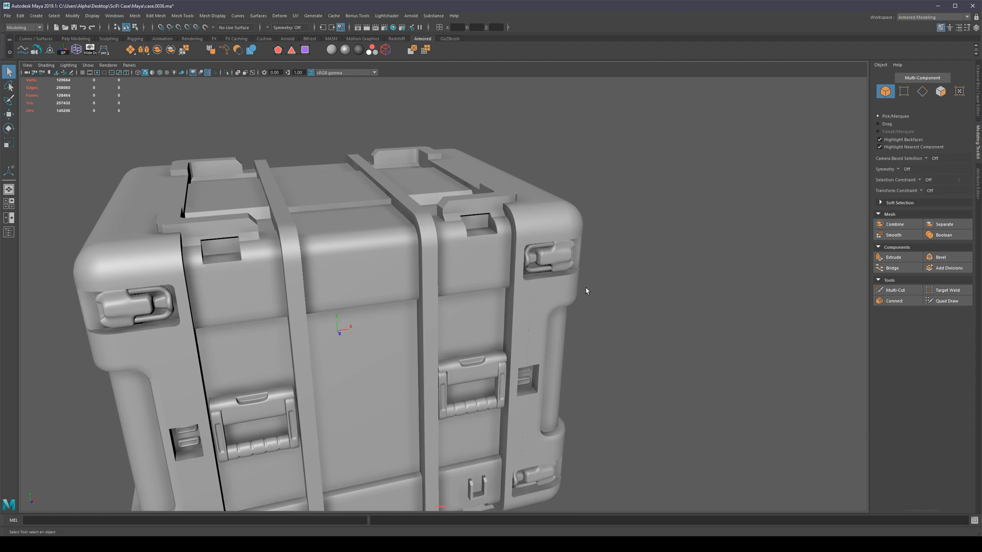
pyautogui.moveTo(444, 264)
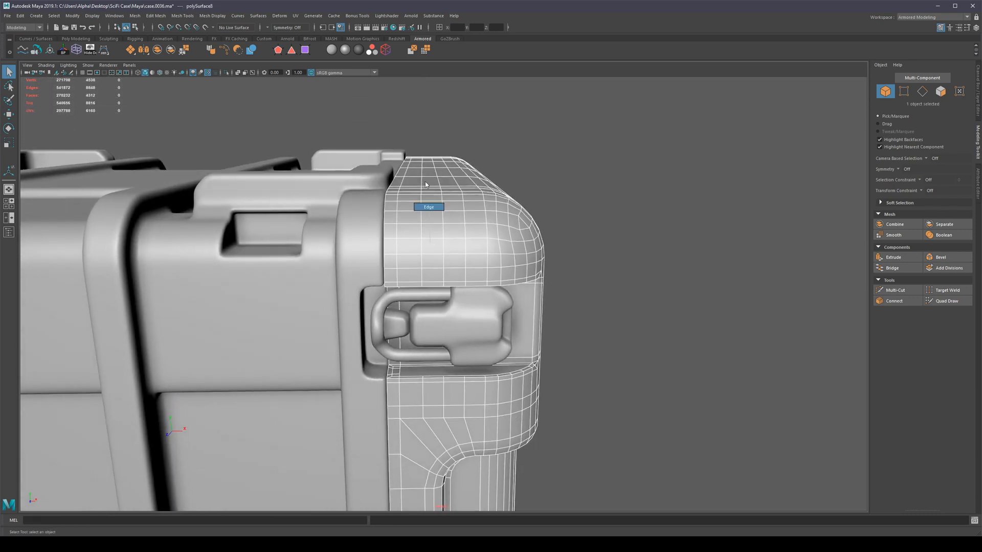
# Select the two rounded side end pieces of the case and isolate them.
pyautogui.click(429, 181)
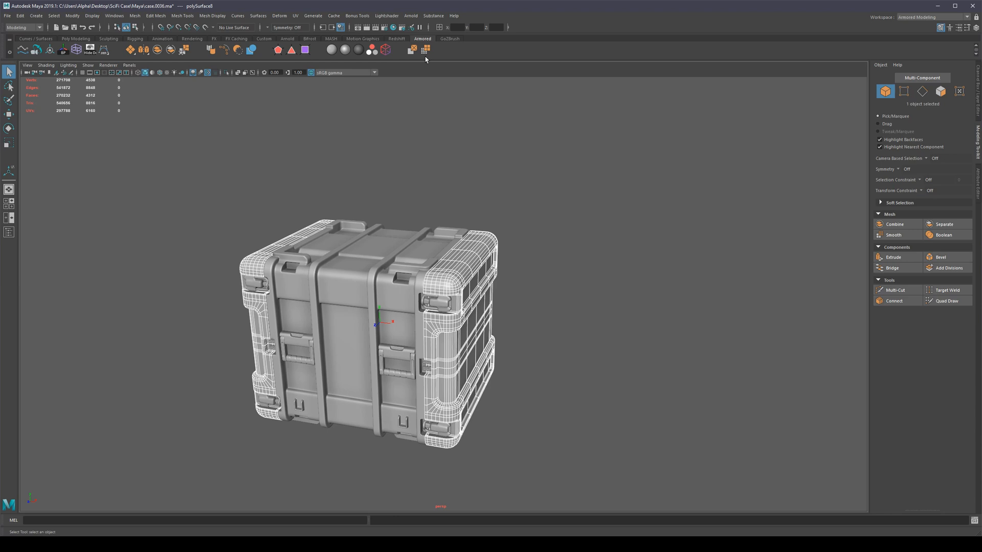
pyautogui.moveTo(444, 76)
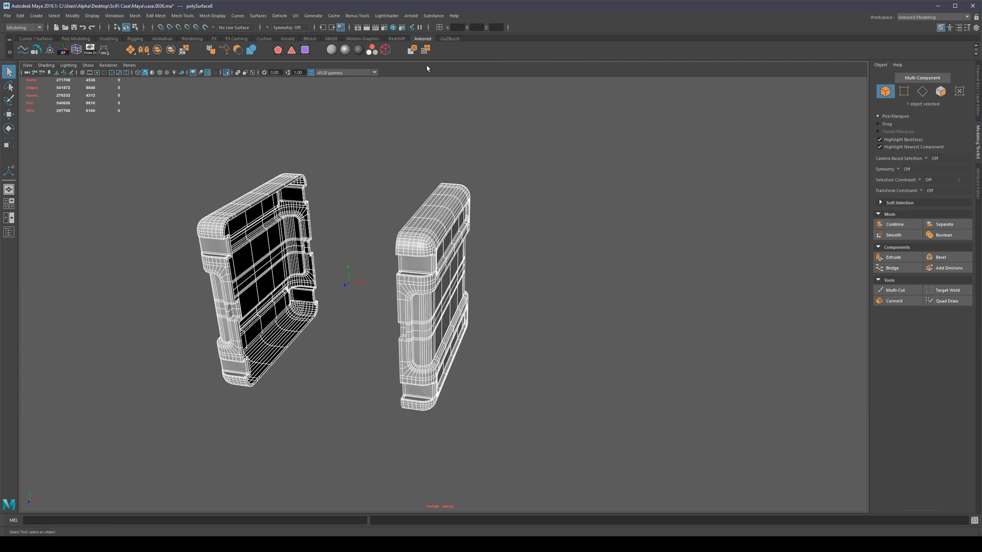
pyautogui.moveTo(519, 198)
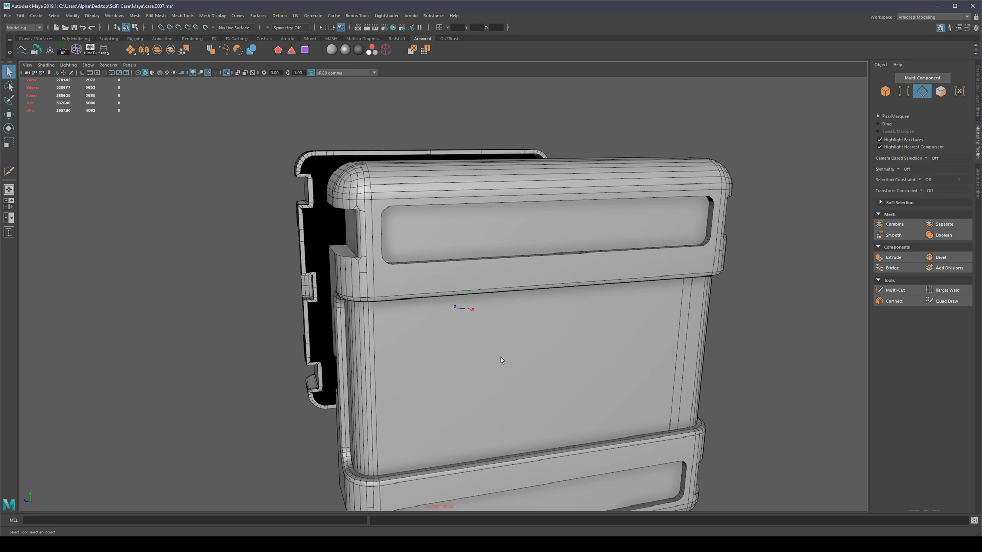
# Select the rim faces around the top recess, try extrude, then delete them.
pyautogui.click(329, 266)
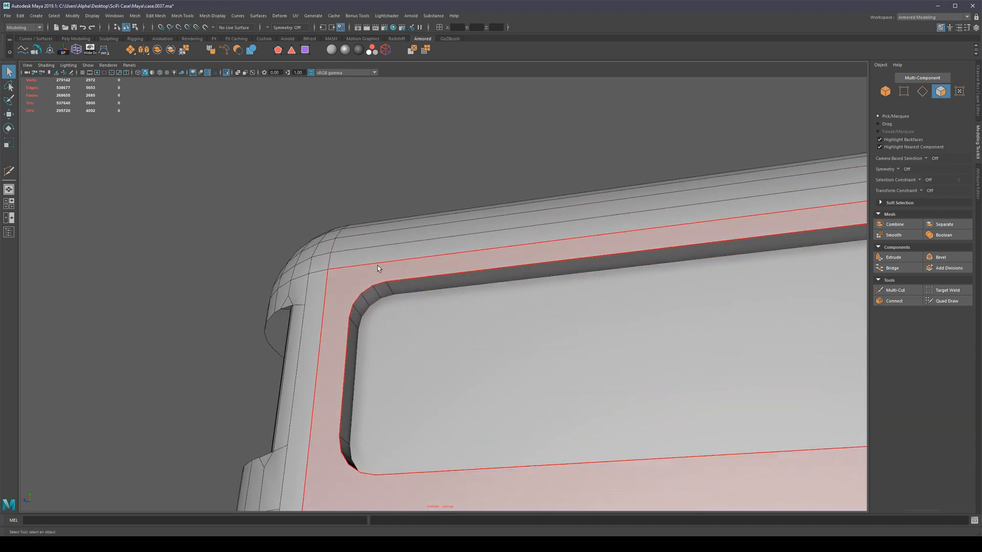
pyautogui.click(895, 290)
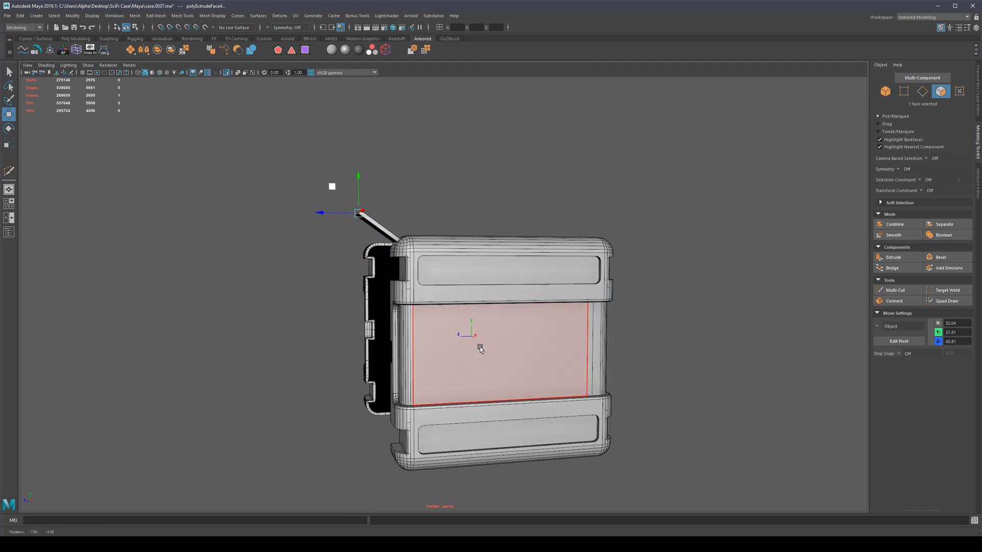
pyautogui.rightClick(479, 349)
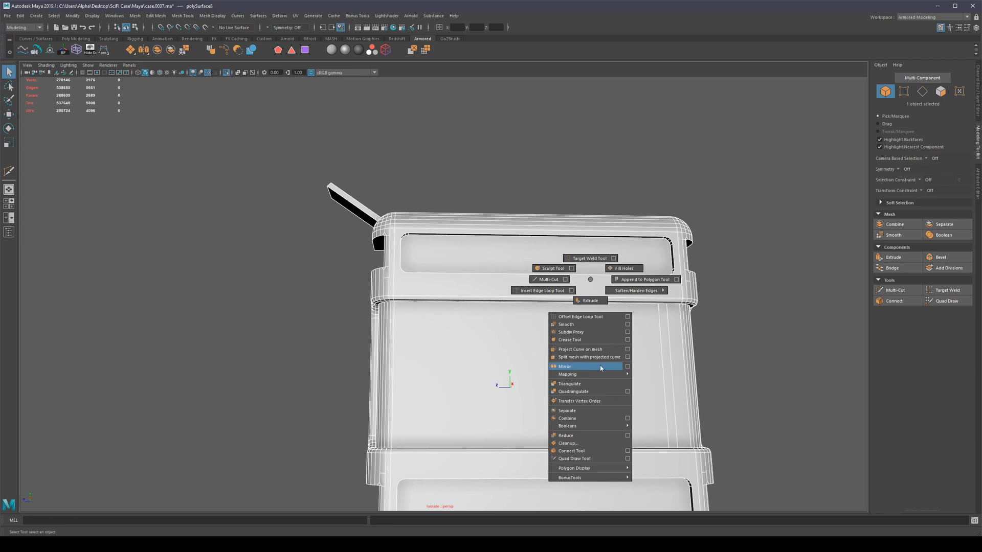
pyautogui.click(563, 366)
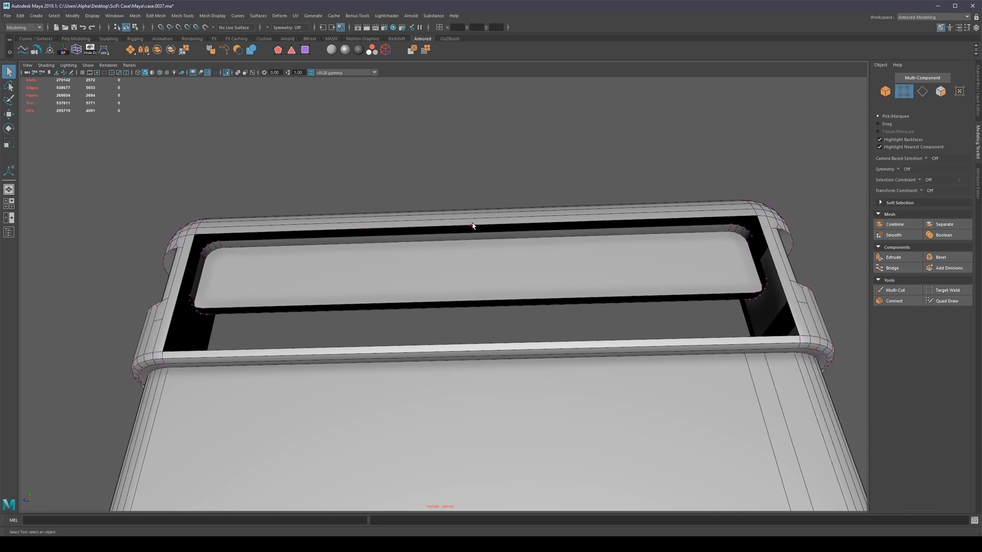
# Bridge the gap's outer and inner border edges and fill the remaining holes.
pyautogui.click(472, 226)
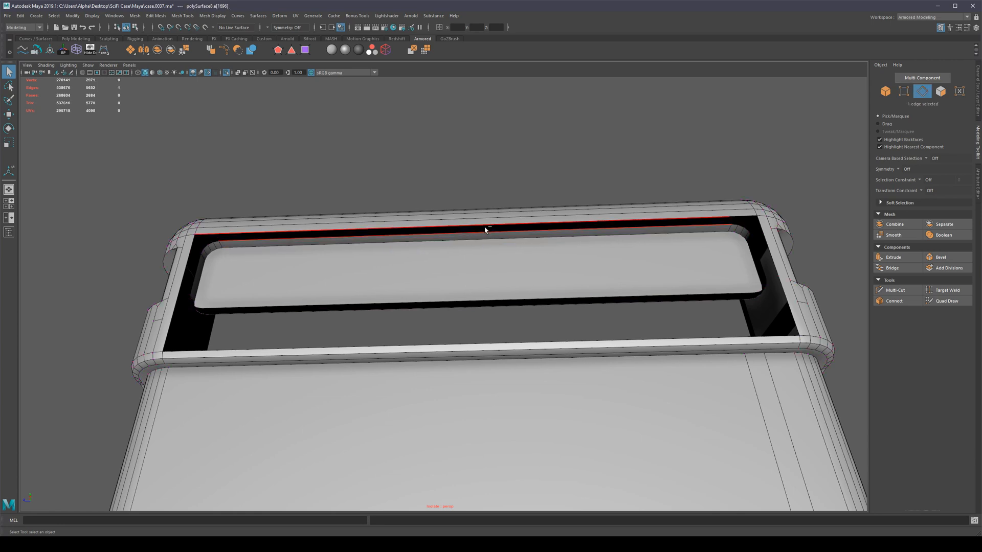
pyautogui.click(890, 267)
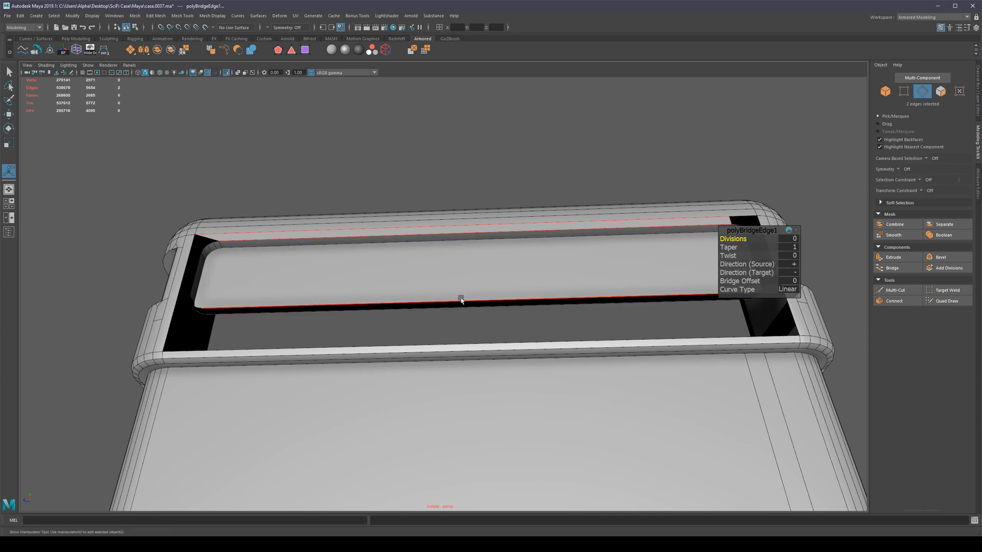
pyautogui.rightClick(460, 299)
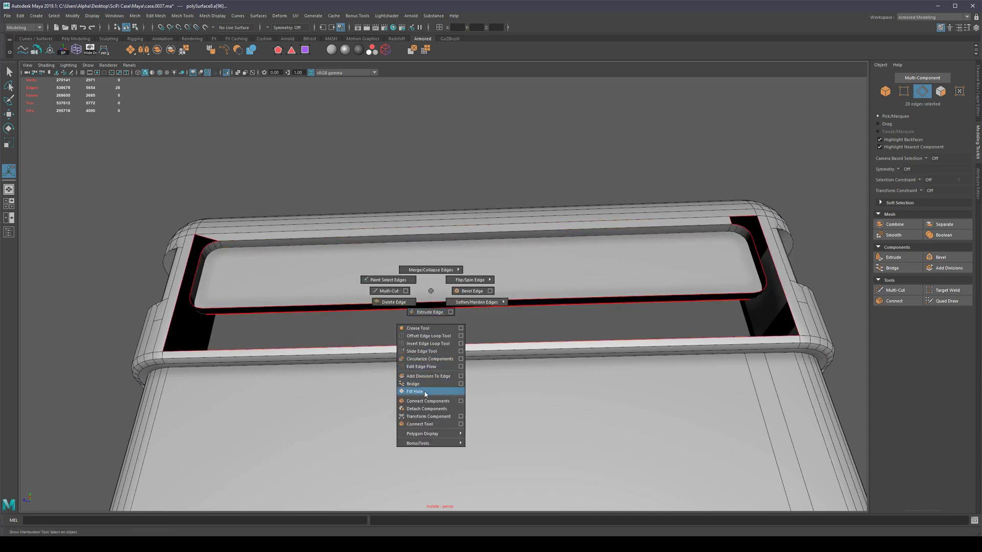
pyautogui.click(413, 391)
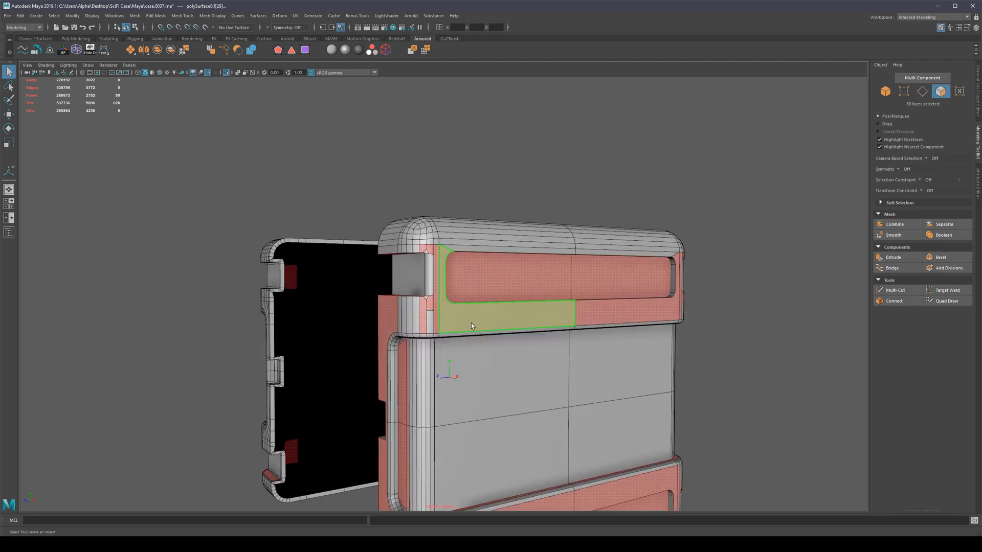
# Merge the recess frame's corner vertex and increment-save the scene as case.0038.
pyautogui.scroll(-3)
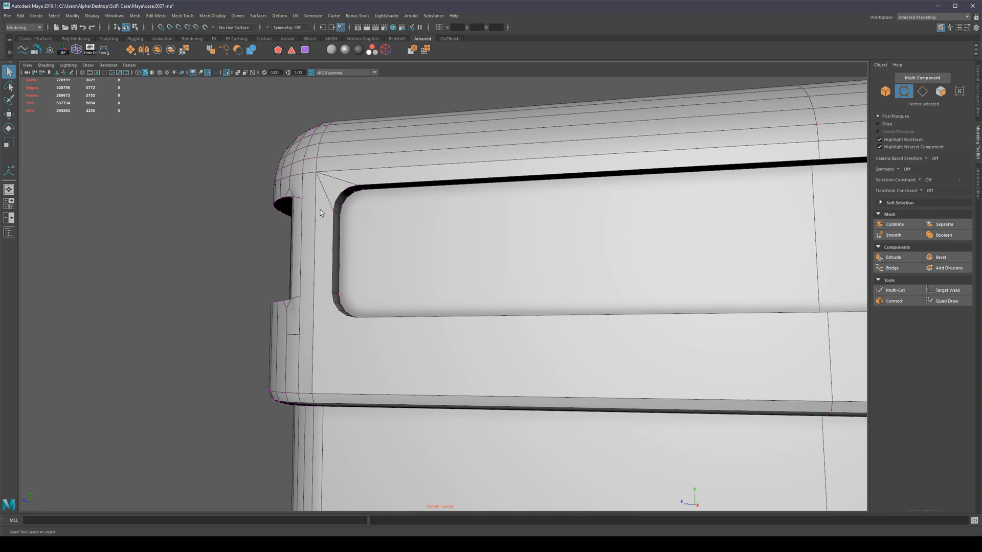
pyautogui.click(321, 390)
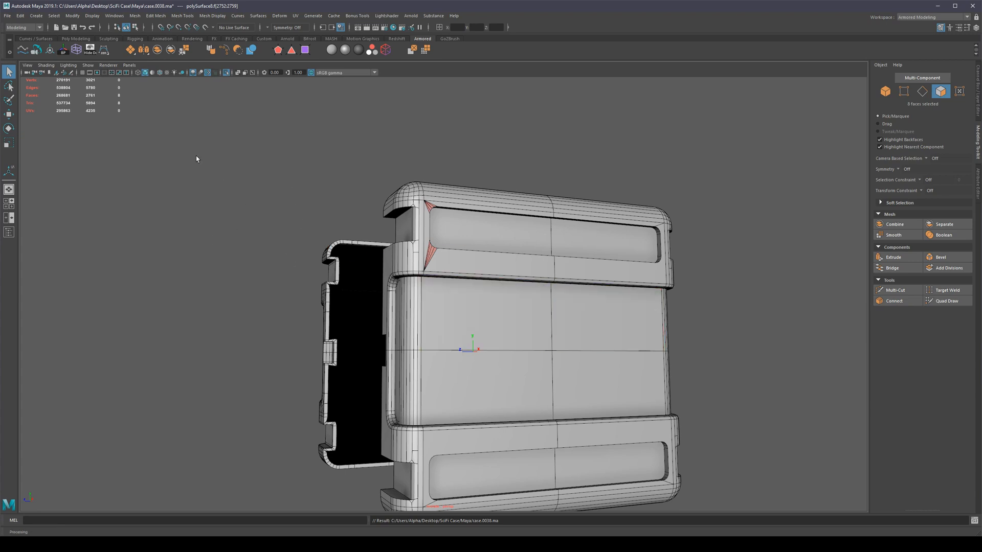
pyautogui.click(6, 16)
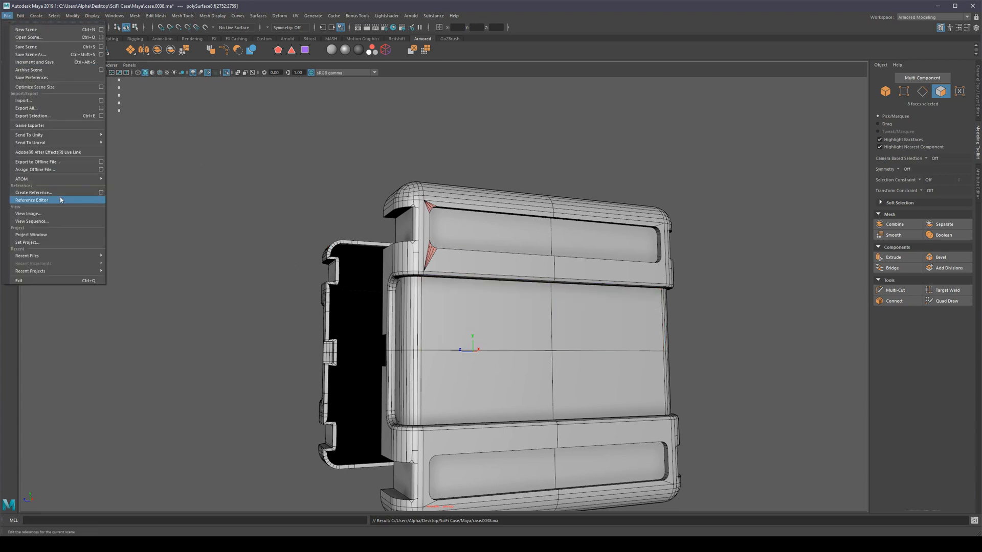
pyautogui.click(33, 116)
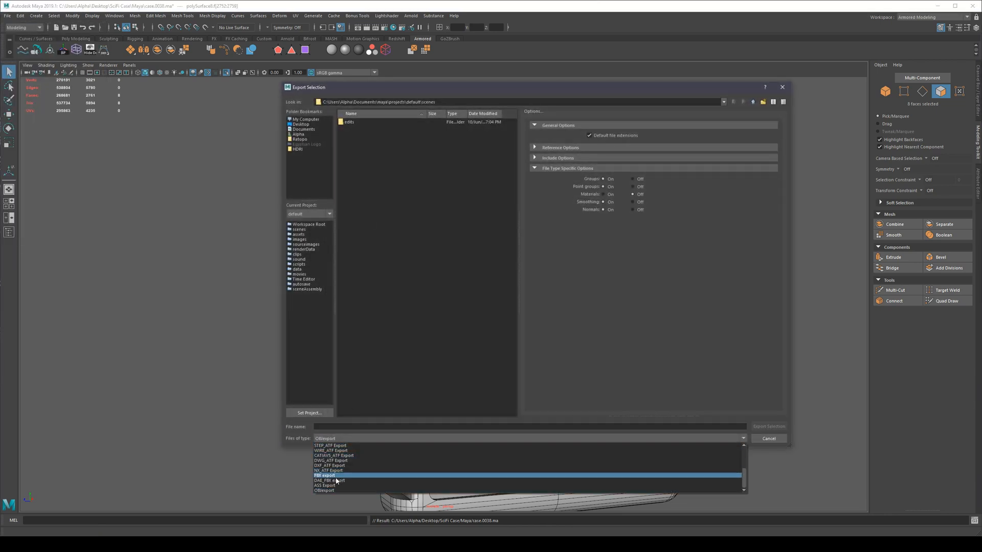
# Choose FBX export as the file type, review Geometry options, and close the dialog.
pyautogui.click(325, 475)
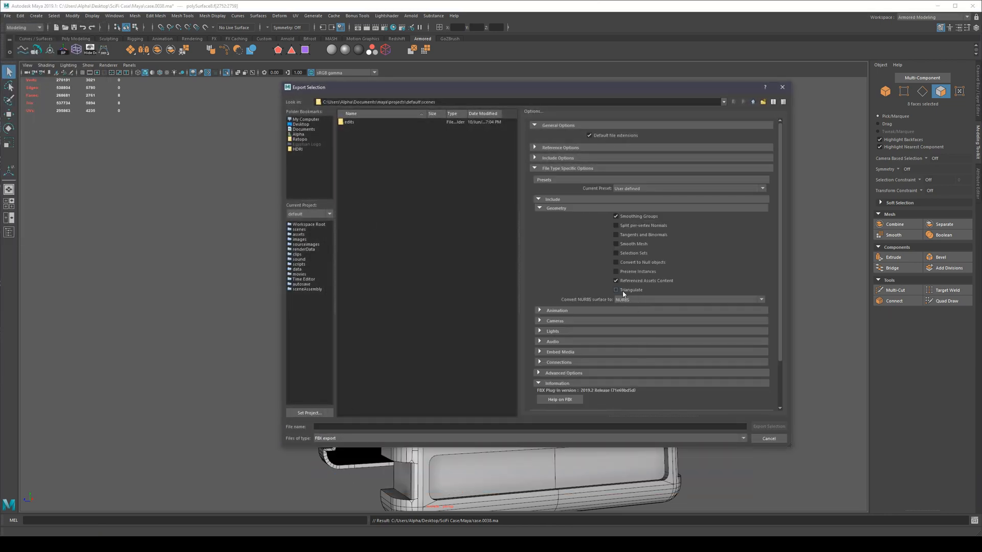
pyautogui.click(615, 290)
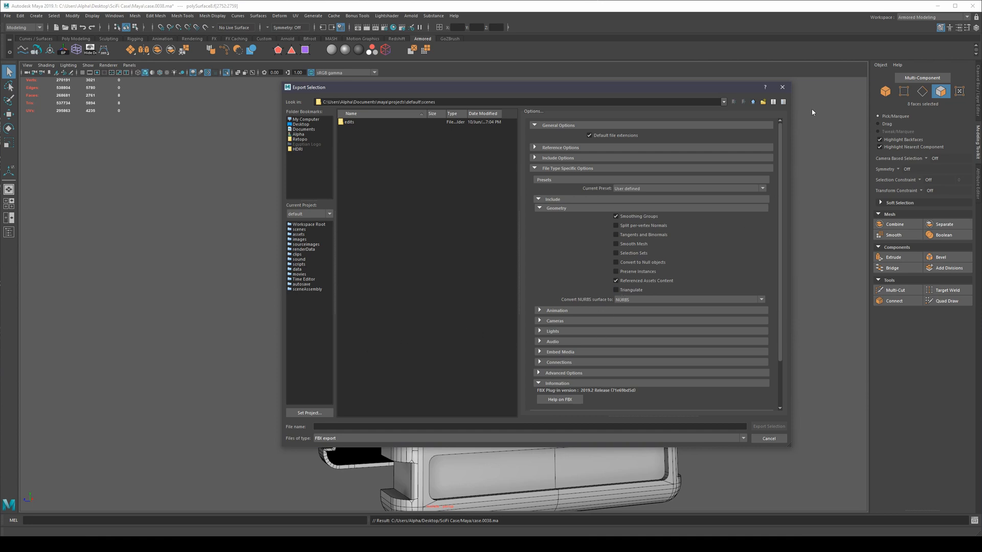
pyautogui.click(767, 438)
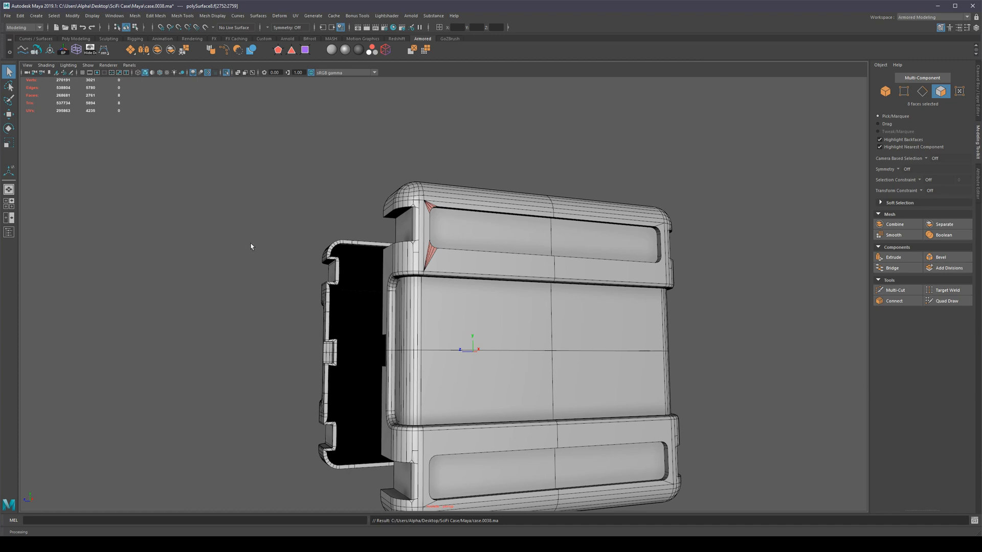
pyautogui.moveTo(430, 210)
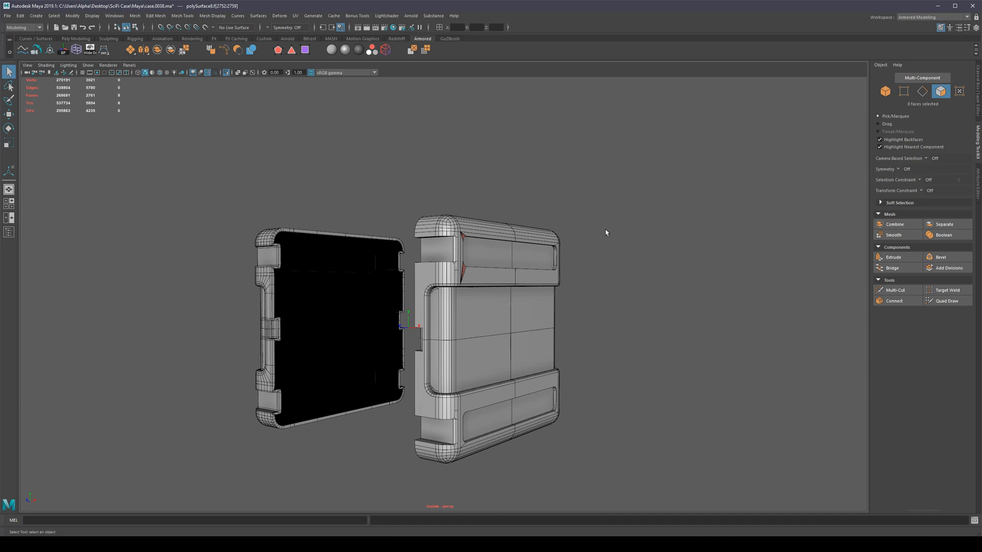
pyautogui.scroll(-3)
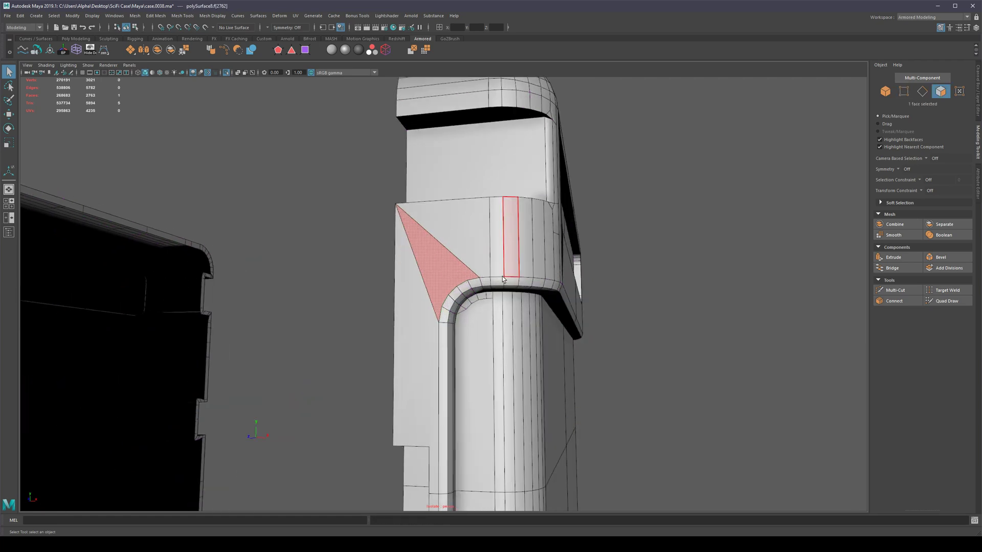
# Bring up the component marking menu on the mesh to switch to edge mode.
pyautogui.rightClick(504, 280)
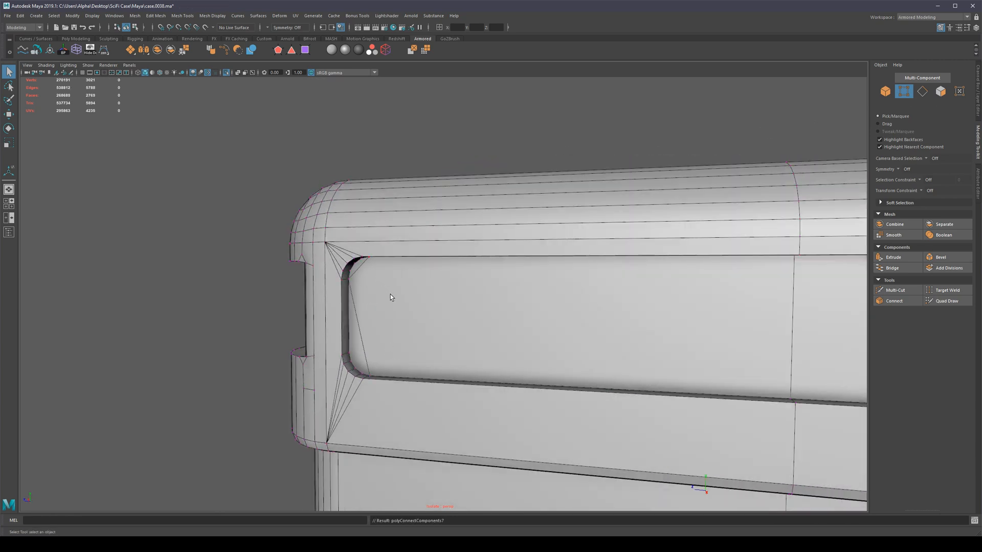
pyautogui.moveTo(401, 315)
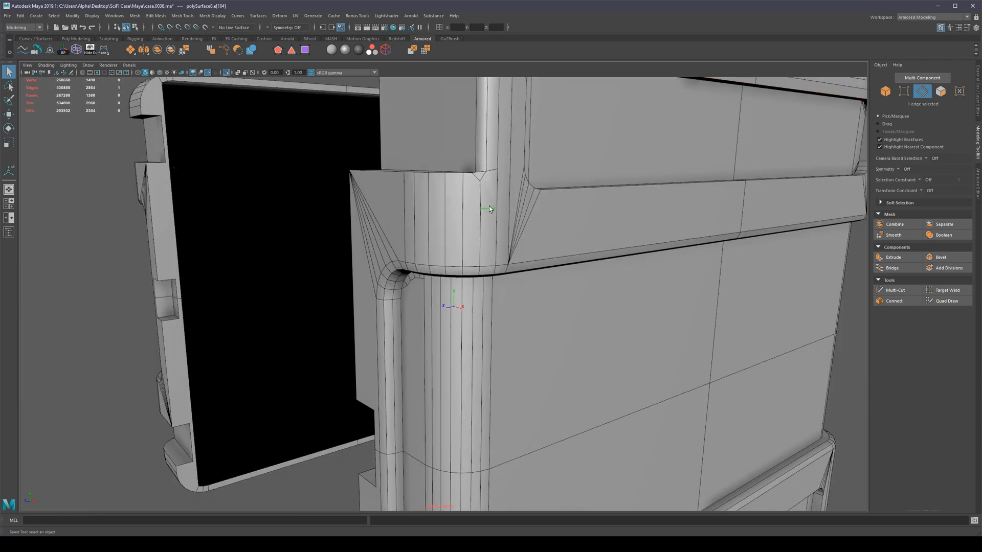
# Collapse the edge ring, save as case.0039, and merge two inner-curve vertices.
pyautogui.click(485, 206)
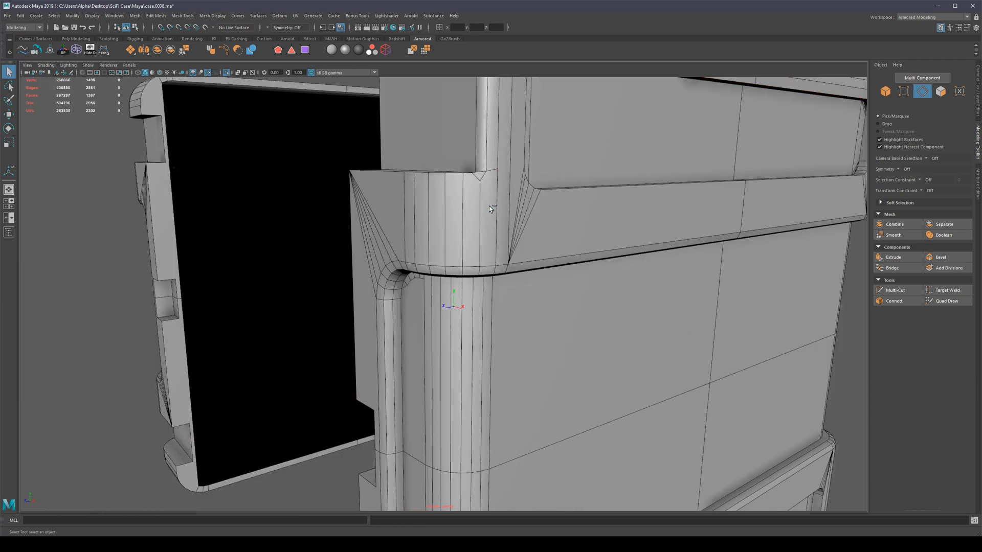
pyautogui.press('ctrl+s')
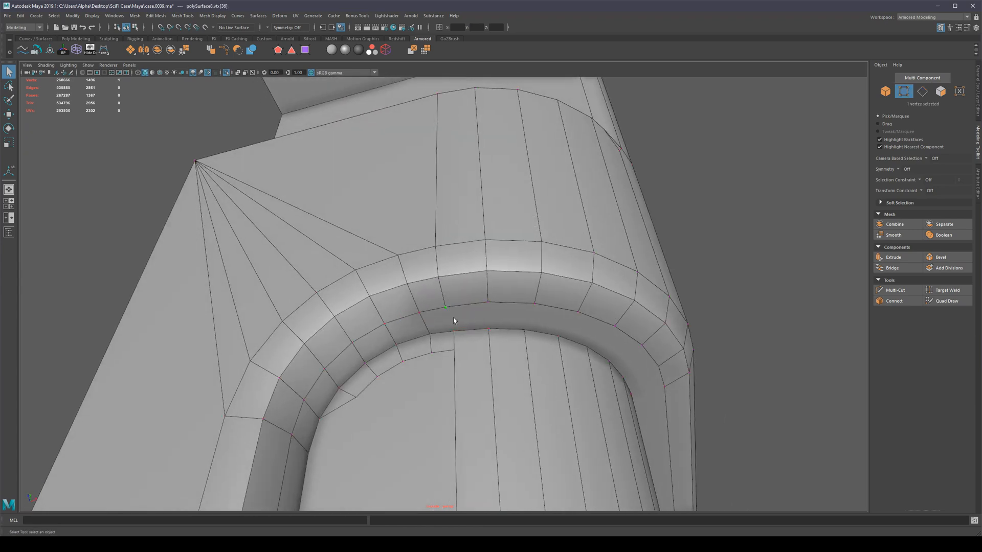
pyautogui.click(893, 301)
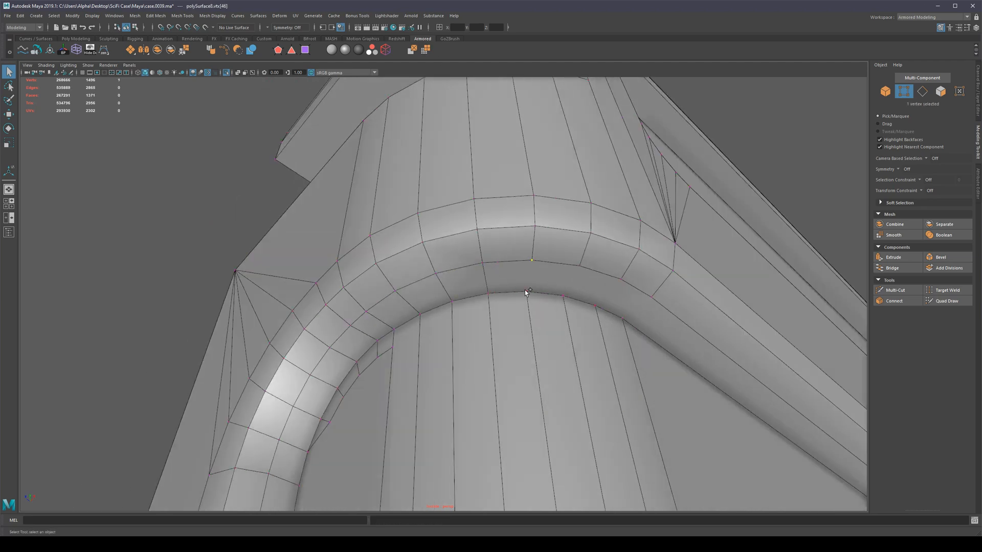
pyautogui.click(488, 294)
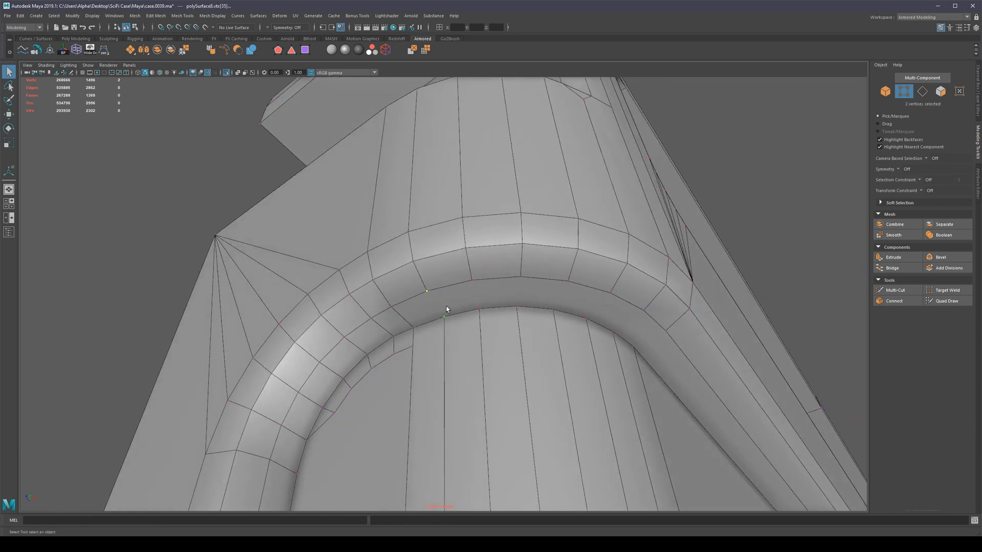
pyautogui.rightClick(446, 309)
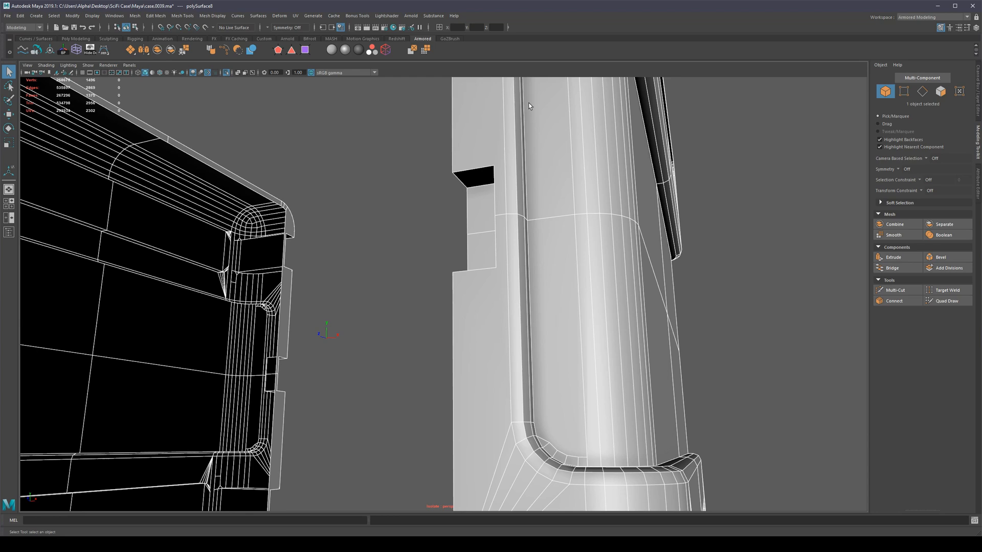
# Orbit to the case's side corner and select a face strip there.
pyautogui.moveTo(501, 250); pyautogui.dragTo(438, 187)
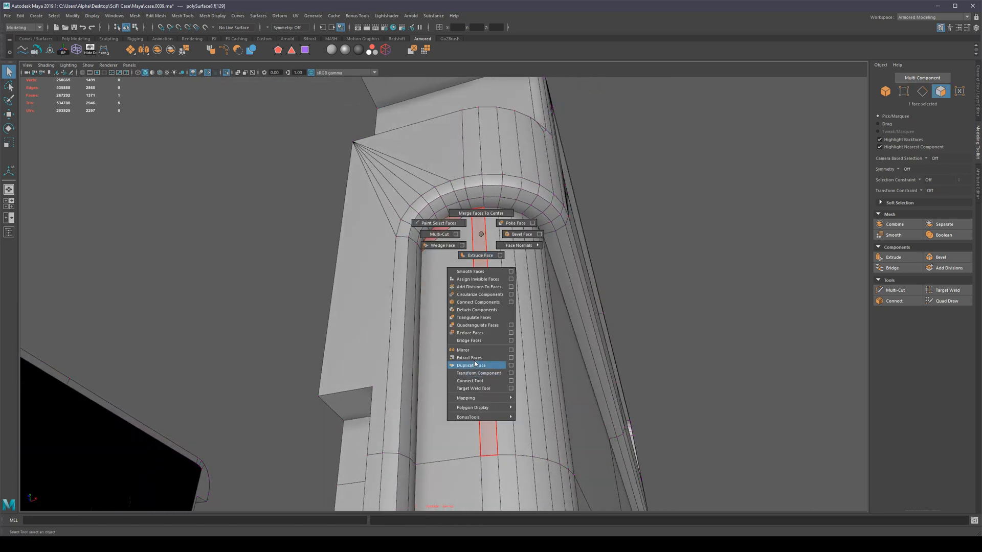
pyautogui.click(474, 365)
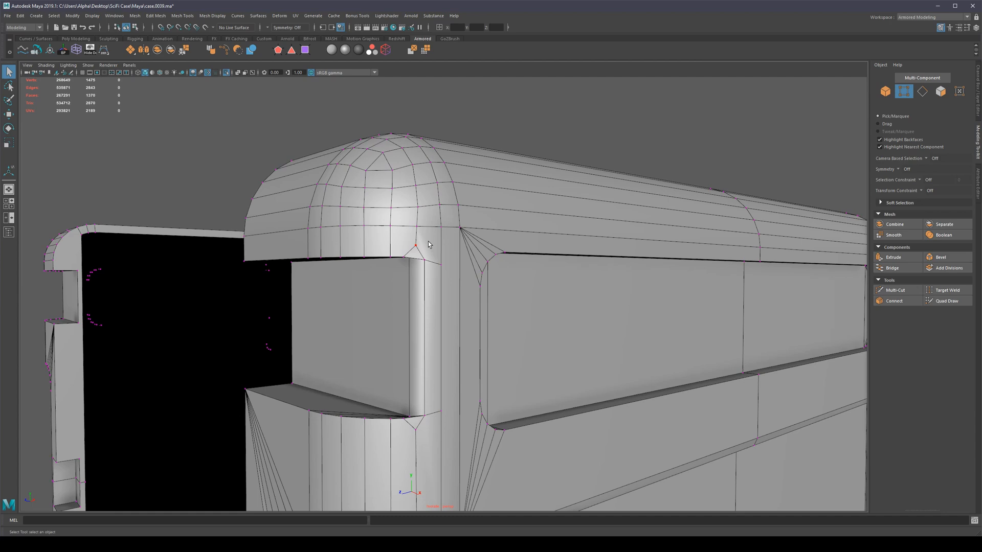
# Select and weld the upper cap corner vertices, dropping the mesh to about 2,016 vertices.
pyautogui.click(946, 290)
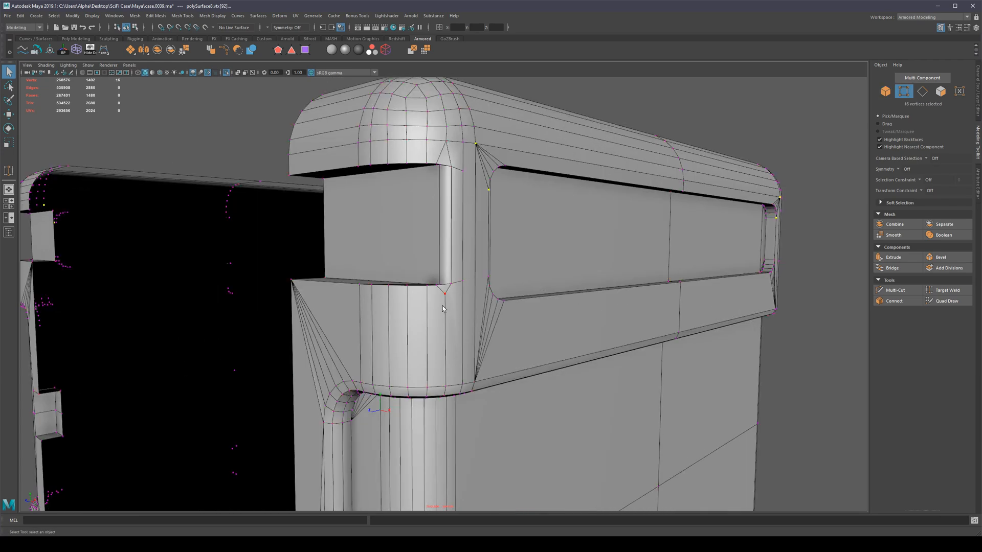
pyautogui.click(946, 290)
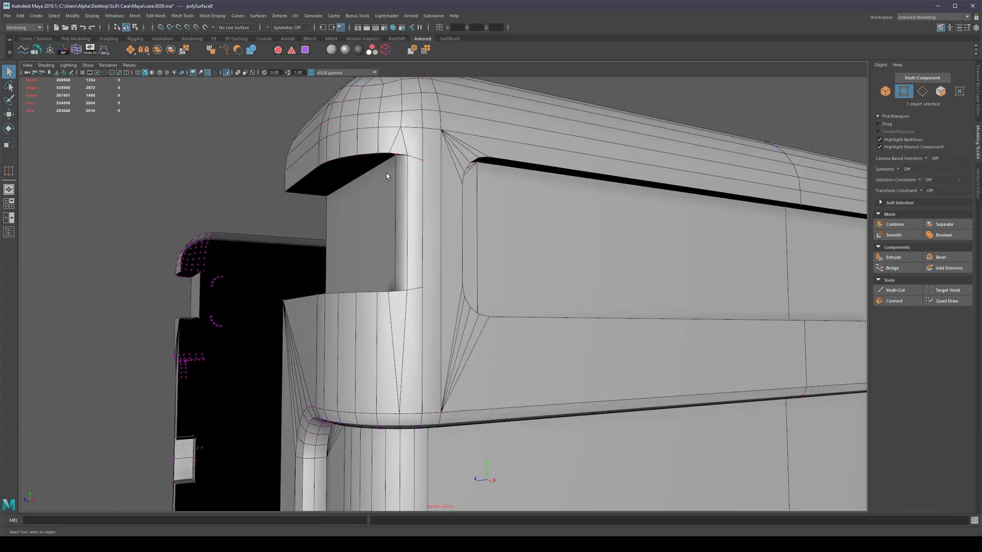
pyautogui.click(946, 290)
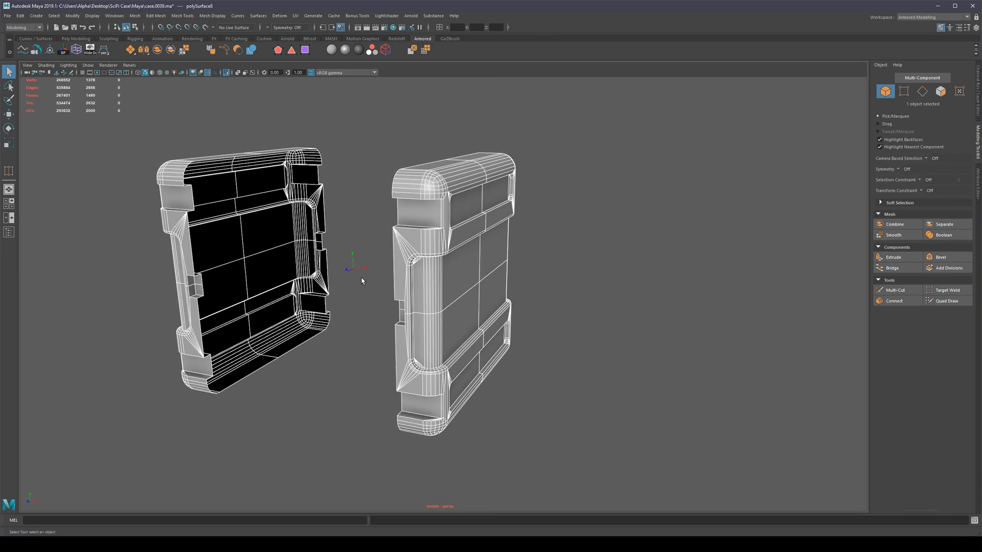
pyautogui.moveTo(559, 237)
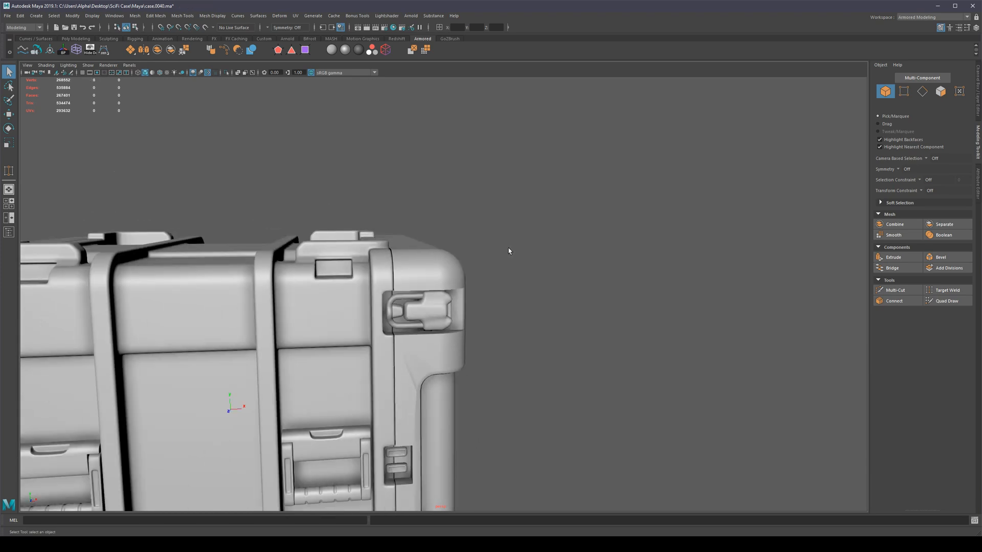
pyautogui.moveTo(520, 251)
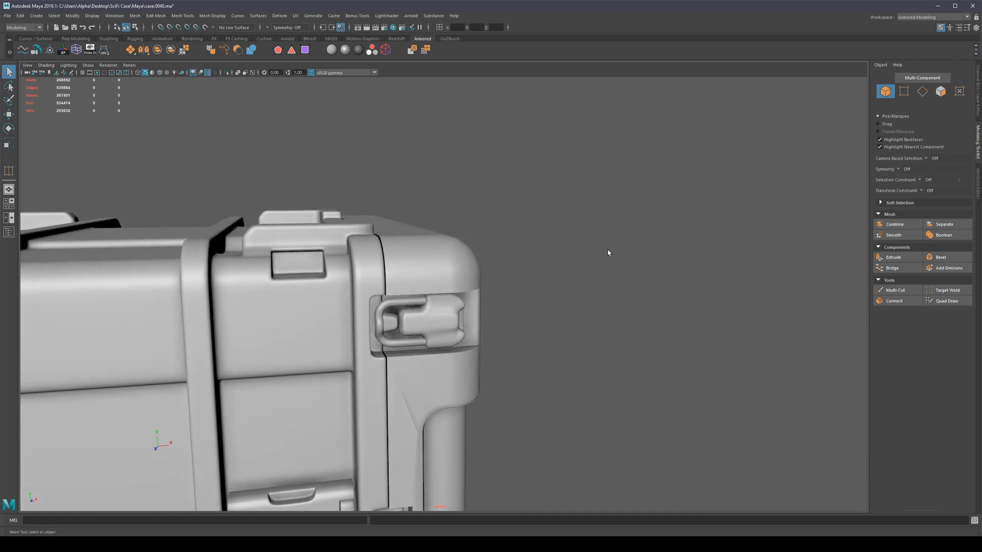
pyautogui.moveTo(473, 246)
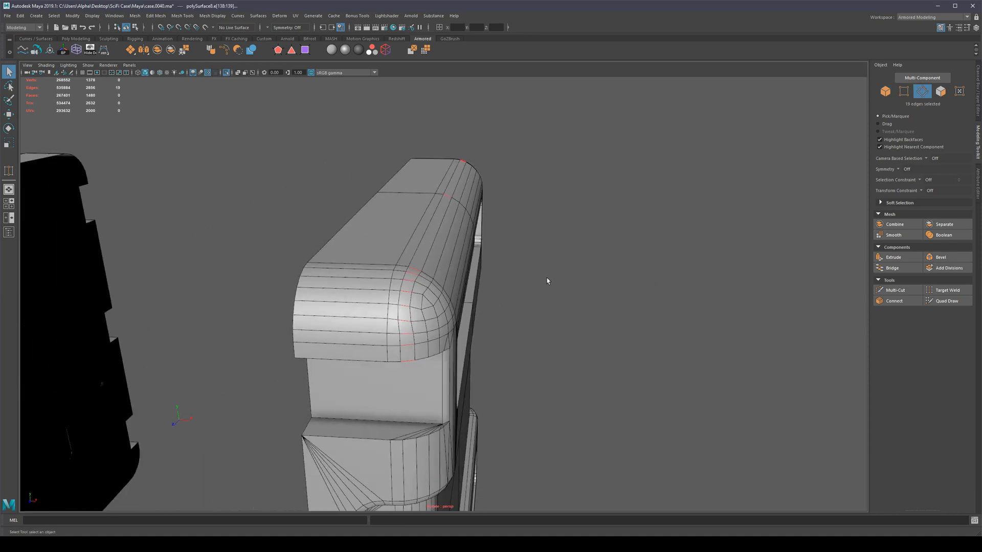
# Bring up the edge operations menu for the selected rounded-corner bevel edge ring.
pyautogui.rightClick(547, 280)
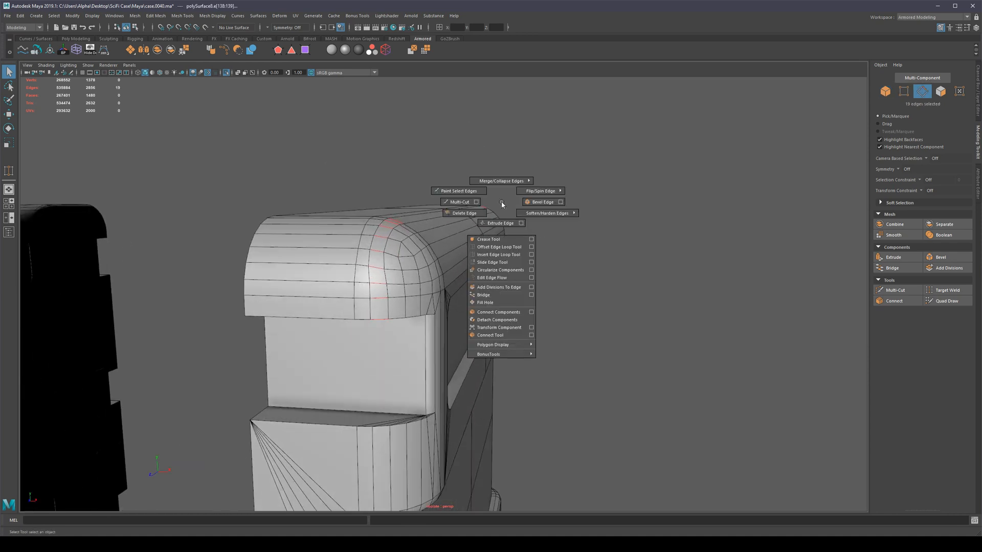
pyautogui.moveTo(500, 180)
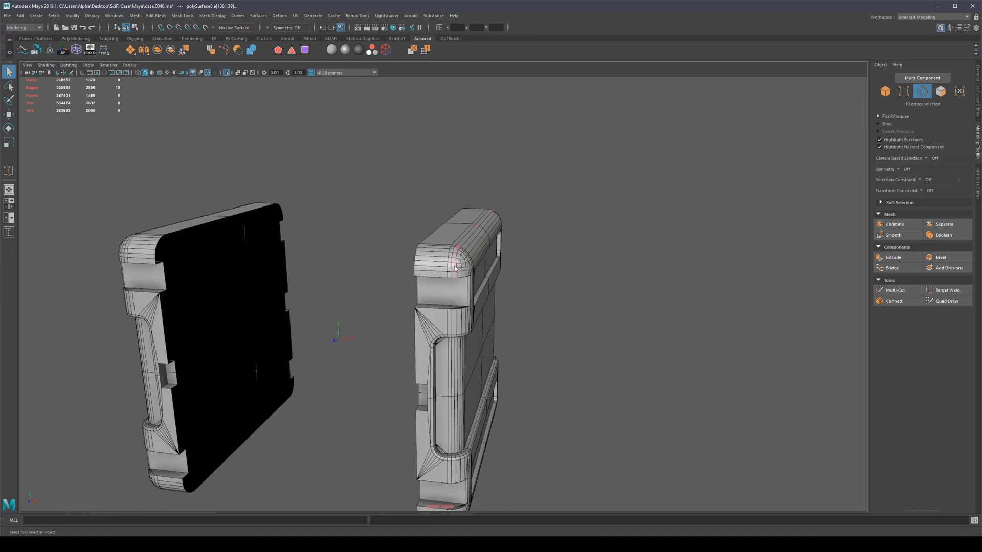
pyautogui.moveTo(99, 109)
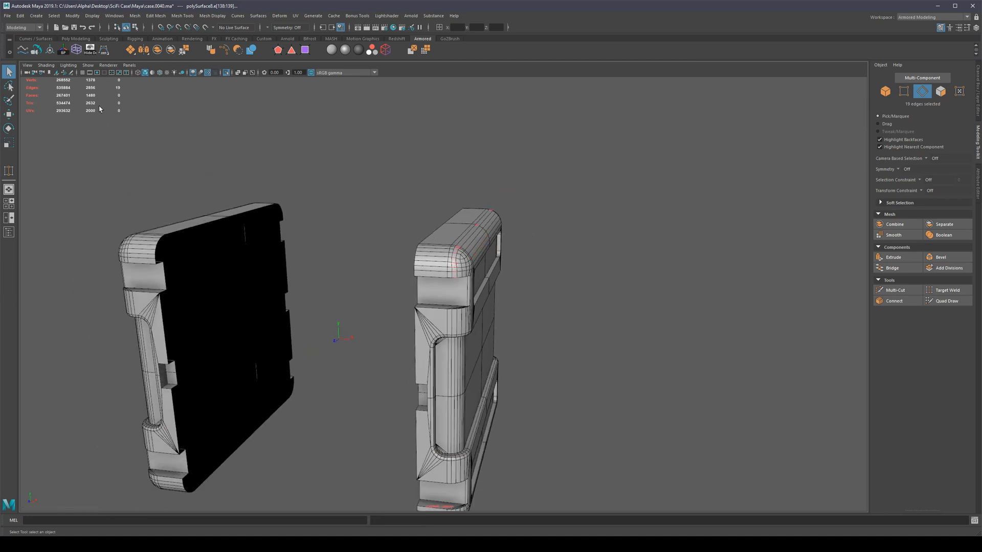
pyautogui.moveTo(95, 106)
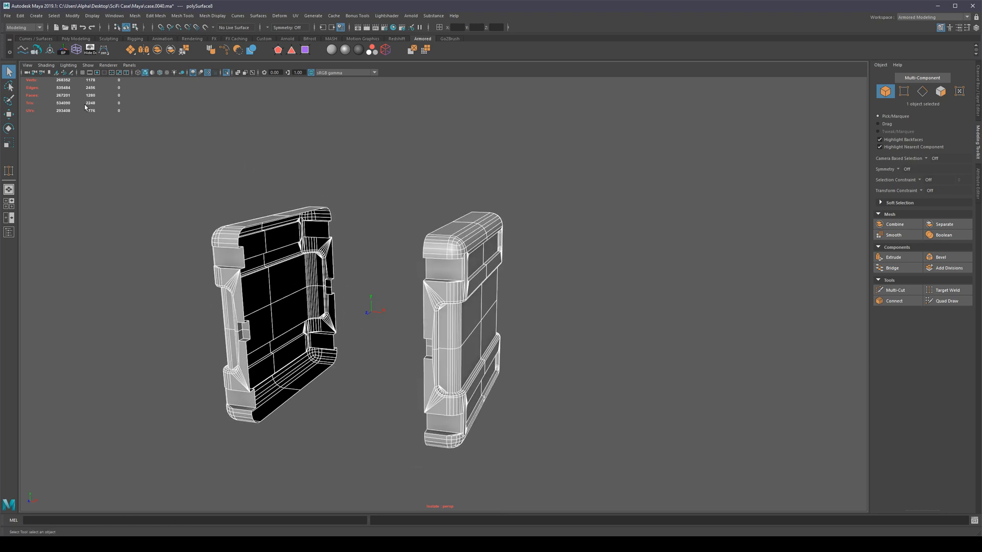
pyautogui.moveTo(90, 108)
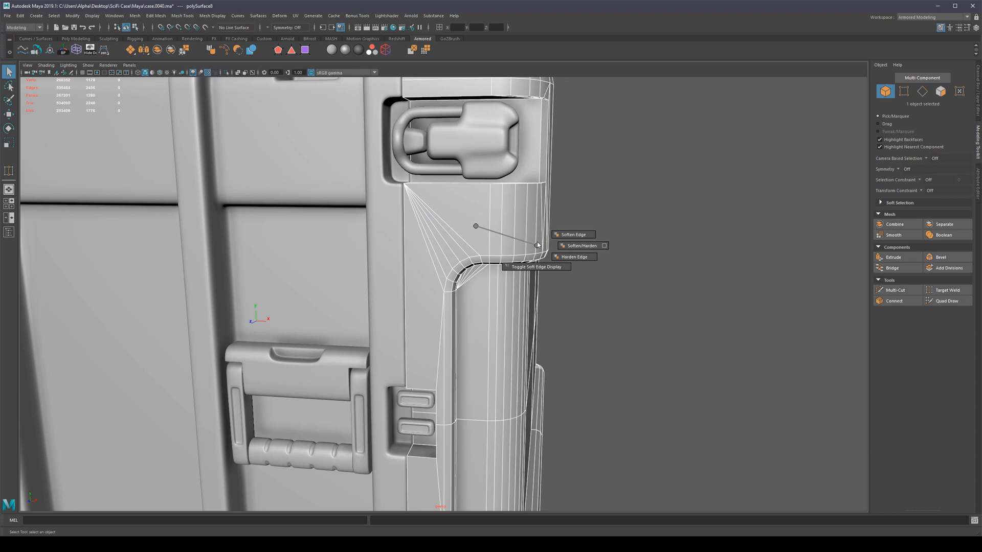
# Soften the case half's edges so the mesh shades smoothly.
pyautogui.click(571, 234)
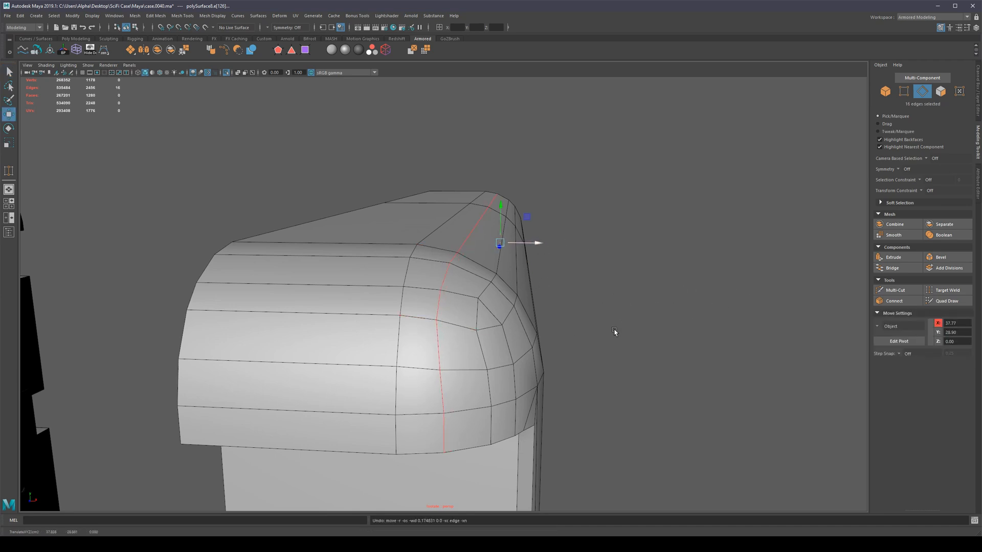
# Collapse the selected top-bevel edge ring, then pick and collapse the remaining top border edges.
pyautogui.rightClick(501, 243)
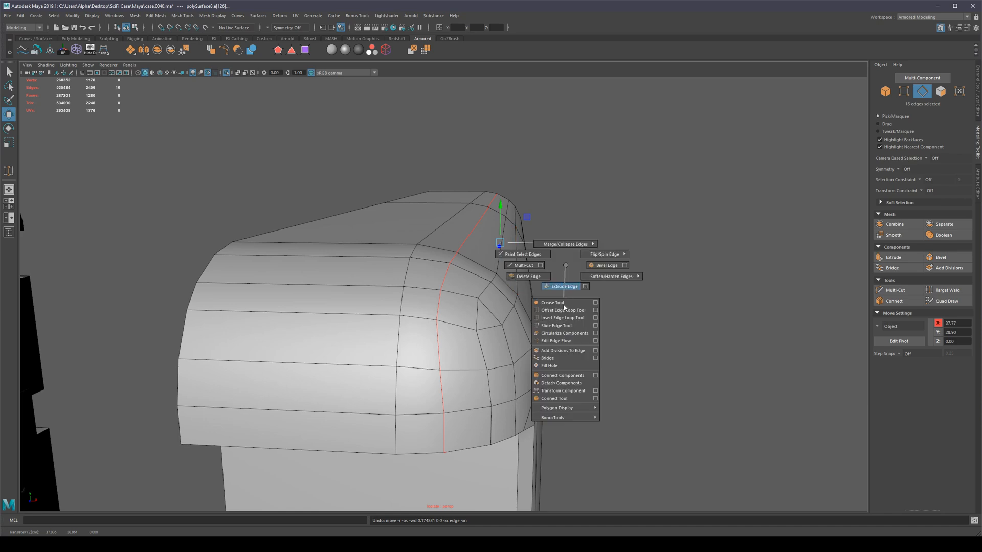
pyautogui.click(557, 341)
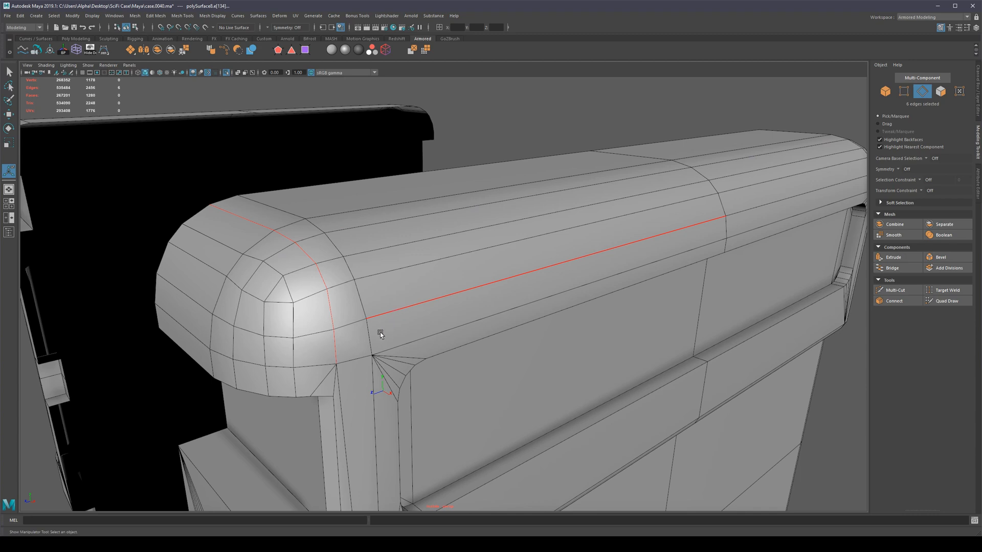
pyautogui.click(292, 332)
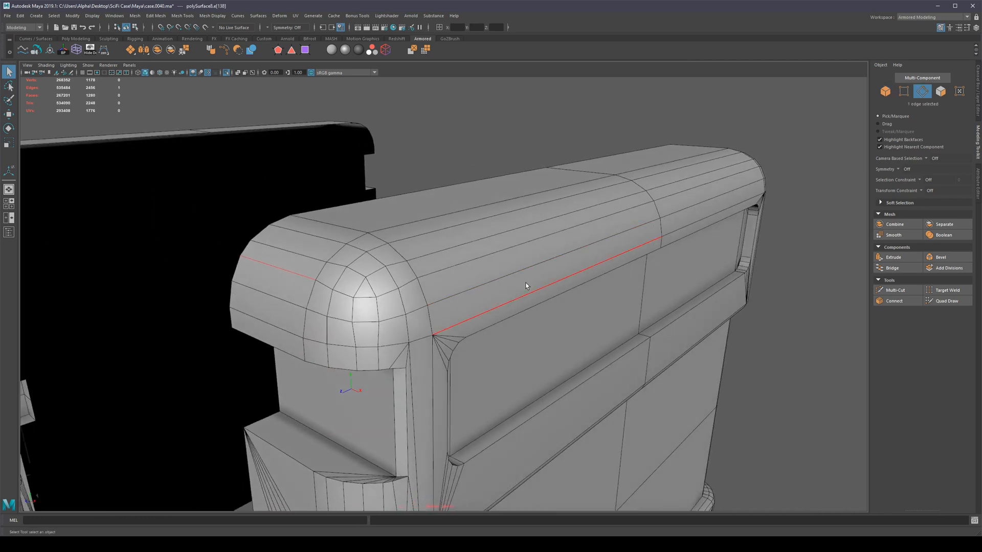
pyautogui.click(443, 271)
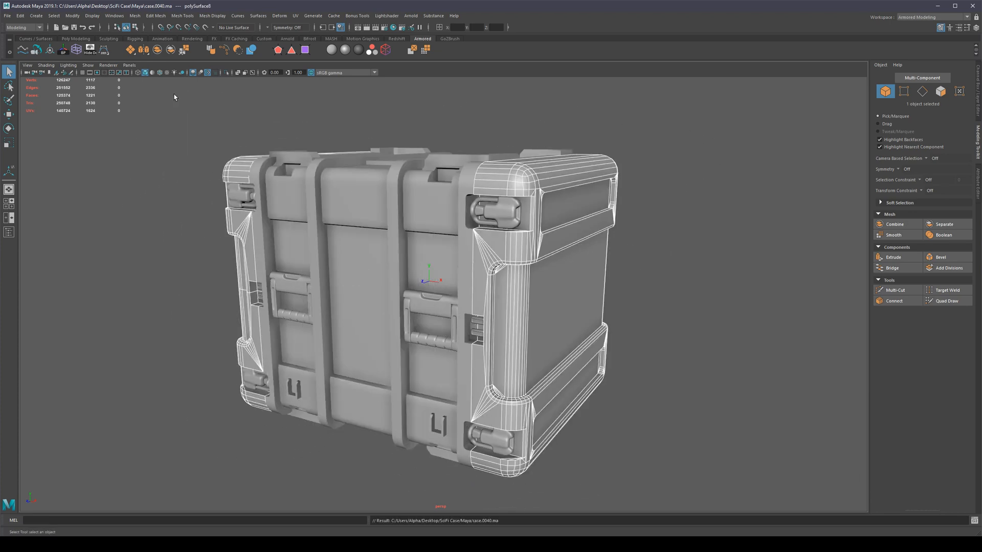
pyautogui.moveTo(37, 51)
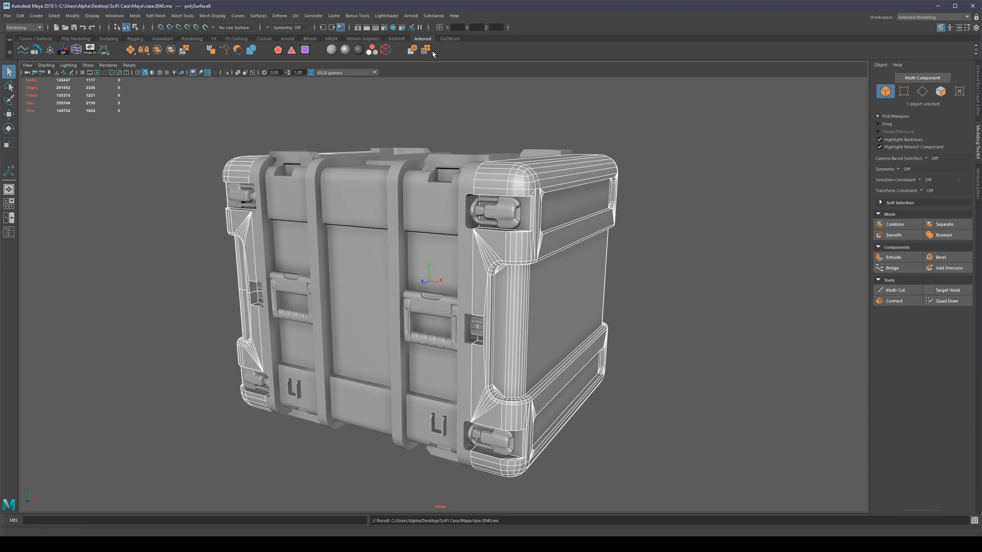
pyautogui.moveTo(424, 49)
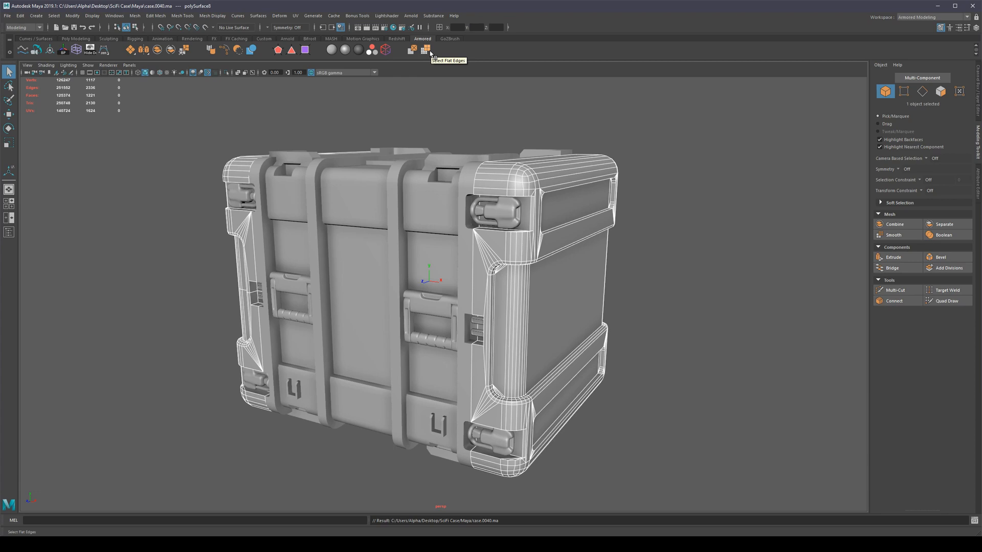
pyautogui.moveTo(691, 211)
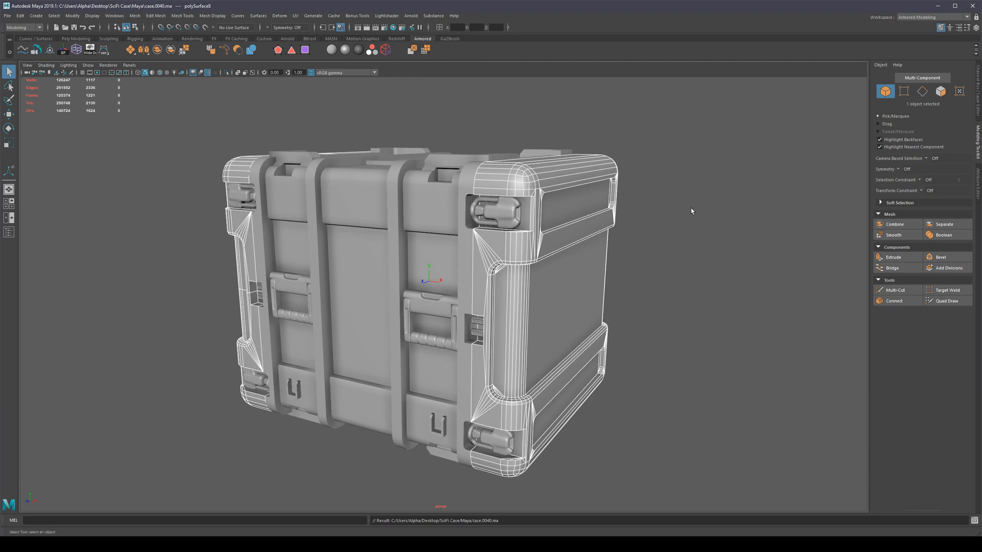